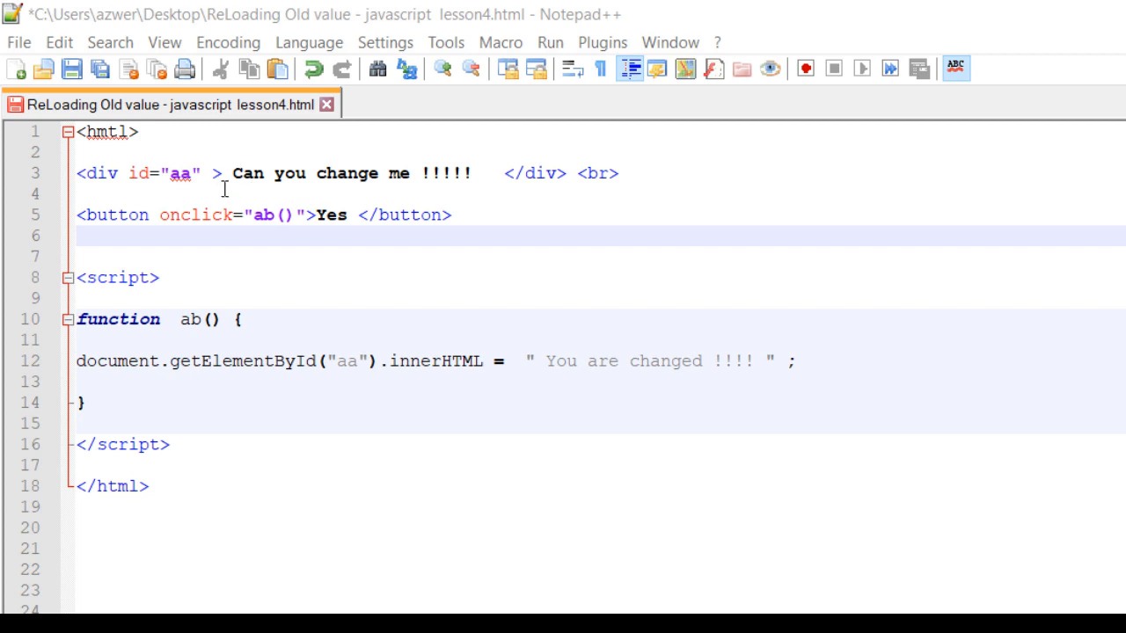
Select the onclick code on line 5, save lesson4, and preview it in Chrome
left_click_drag(230, 174, 470, 173)
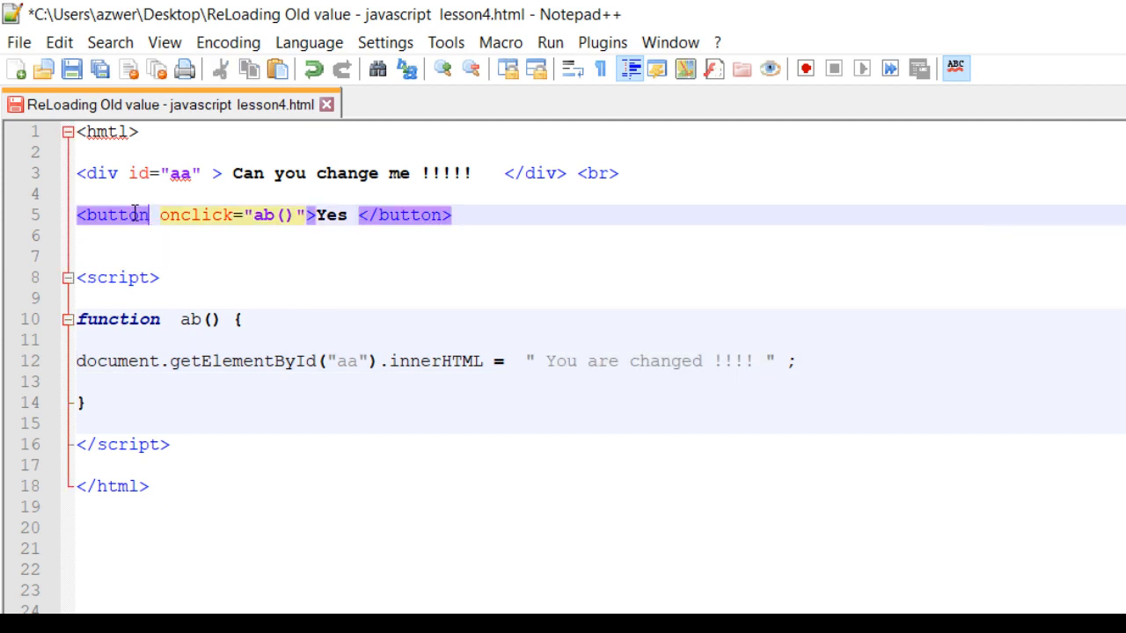
double_click(195, 216)
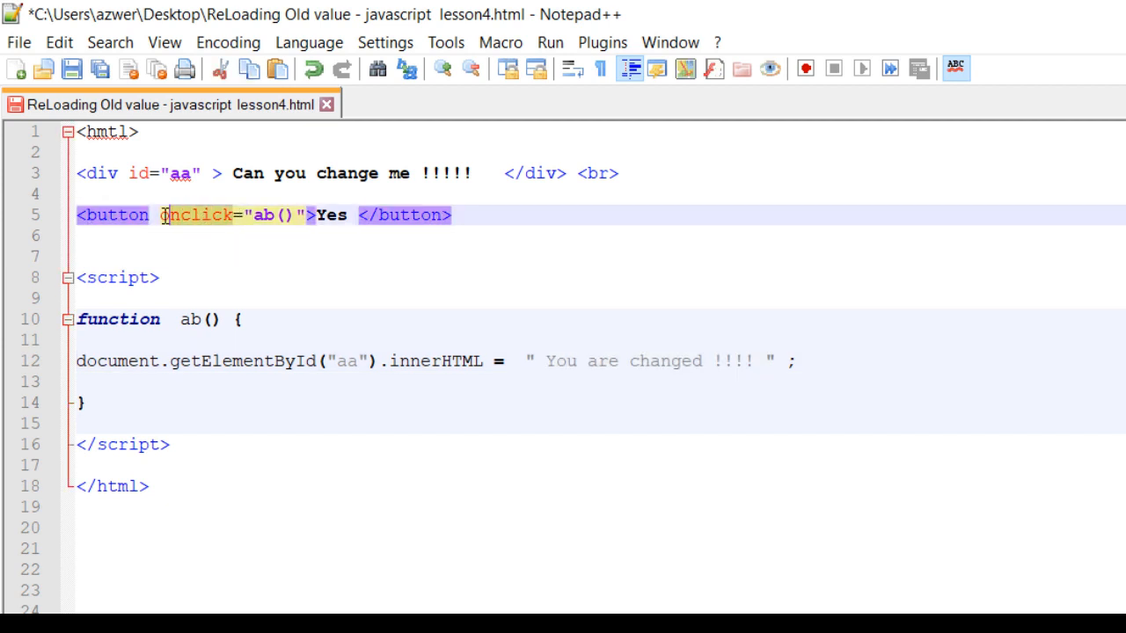
double_click(194, 214)
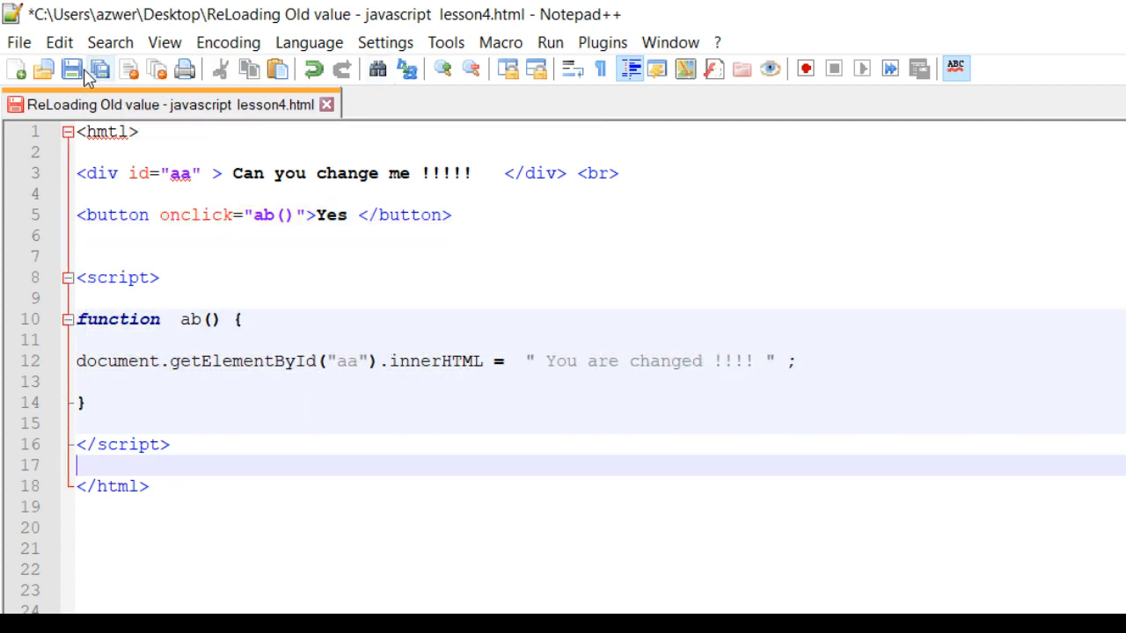
left_click(551, 42)
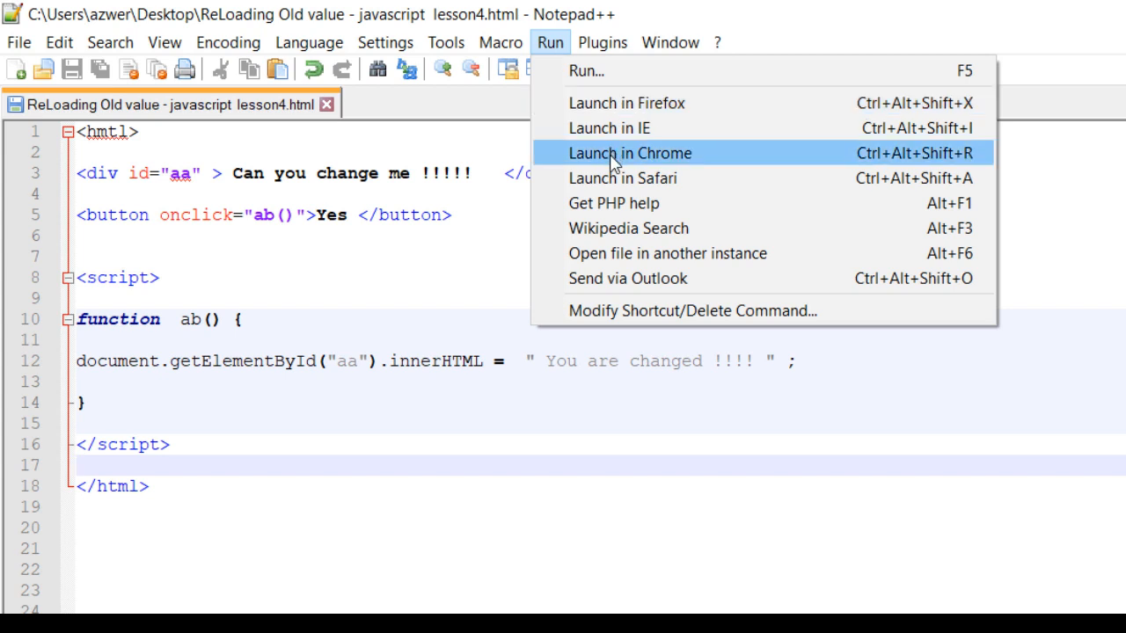
left_click(630, 153)
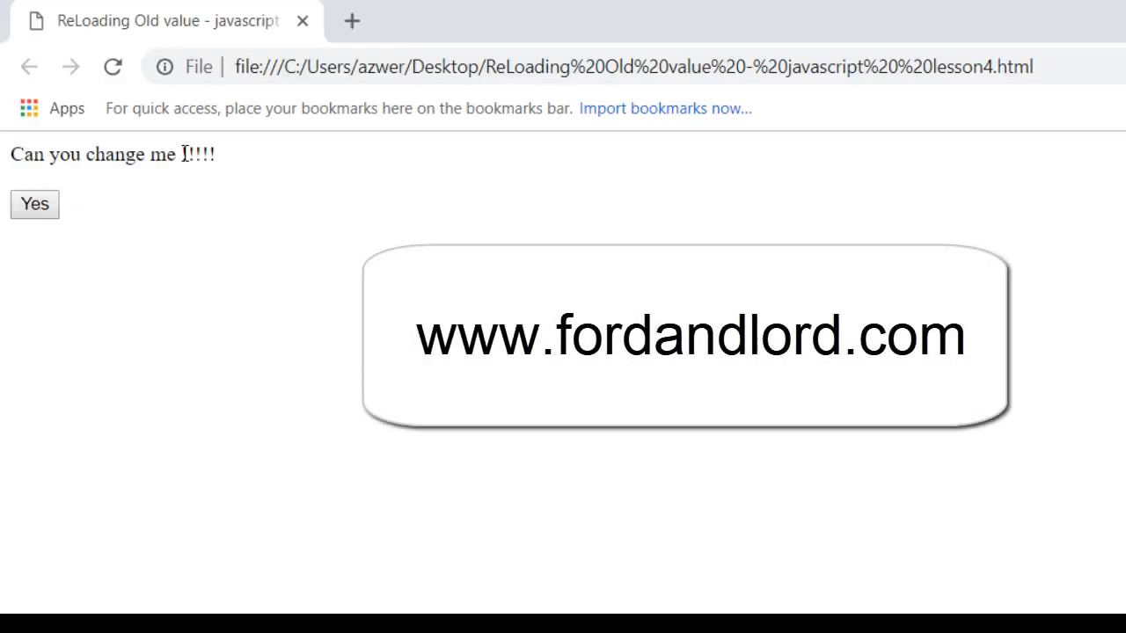
Confirm Yes shows "You are changed !!!!", reload restores it, and Yes changes it again
left_click(33, 204)
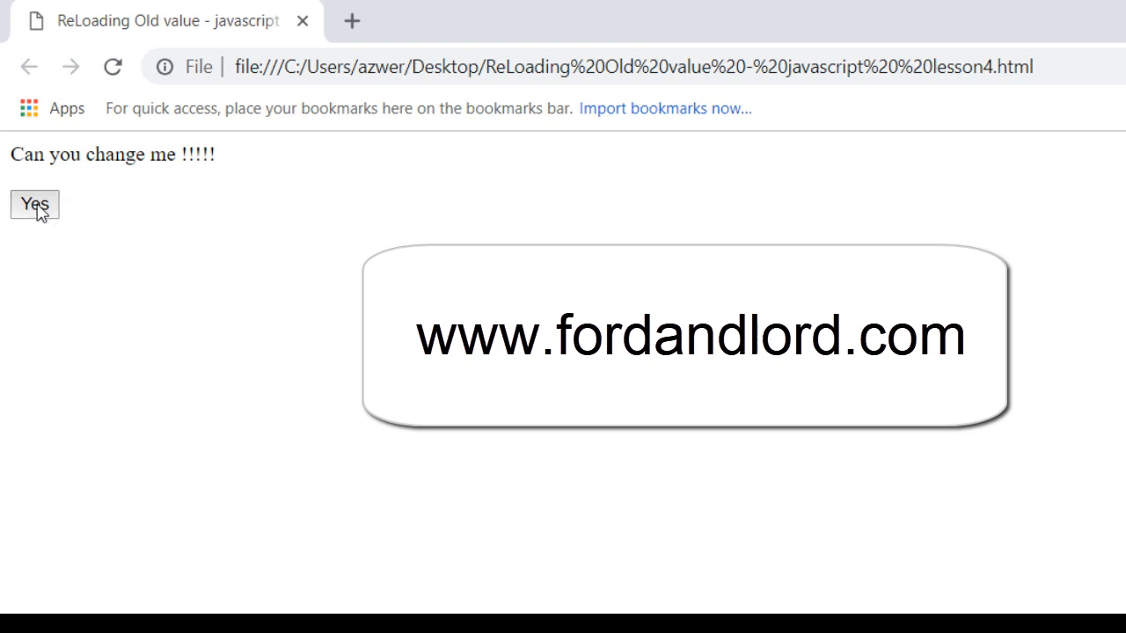
left_click(34, 204)
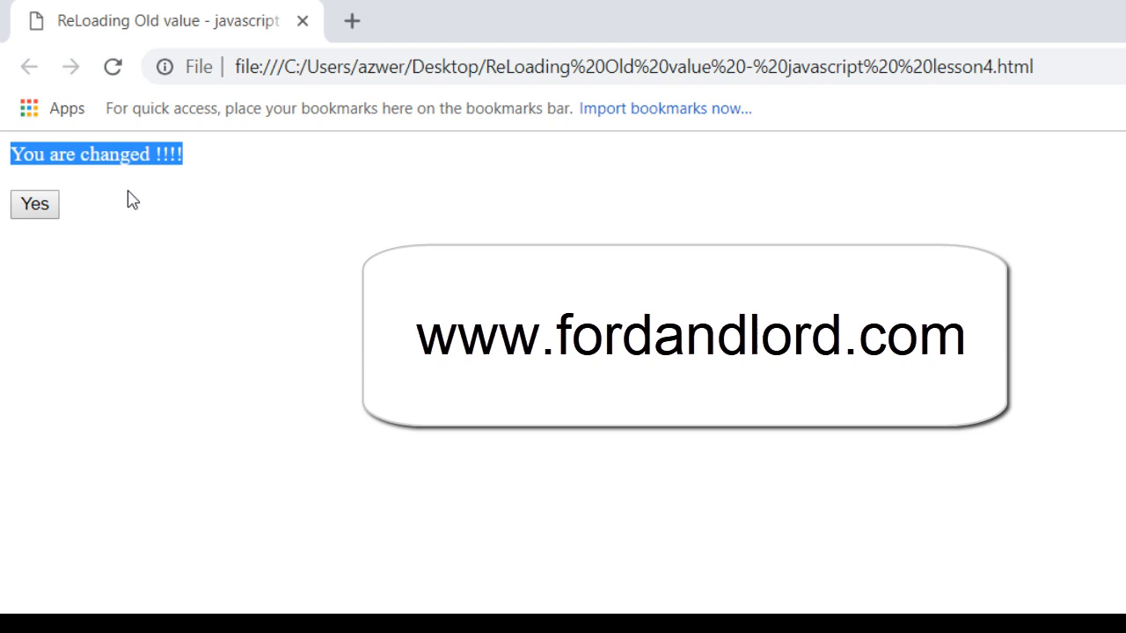
mouse_move(74, 218)
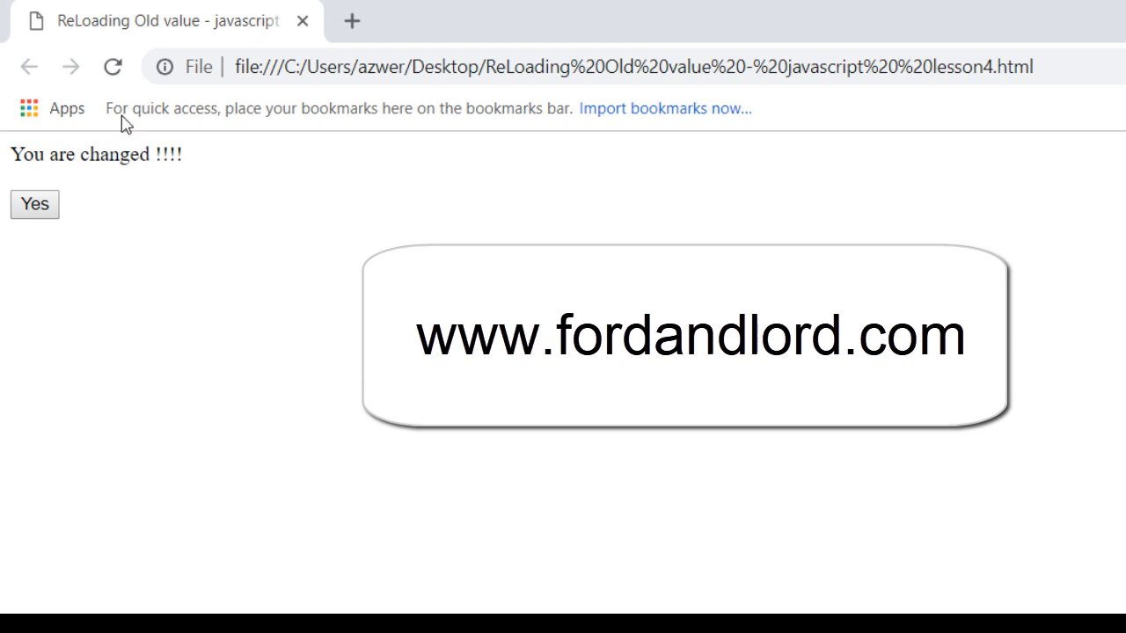
left_click(114, 66)
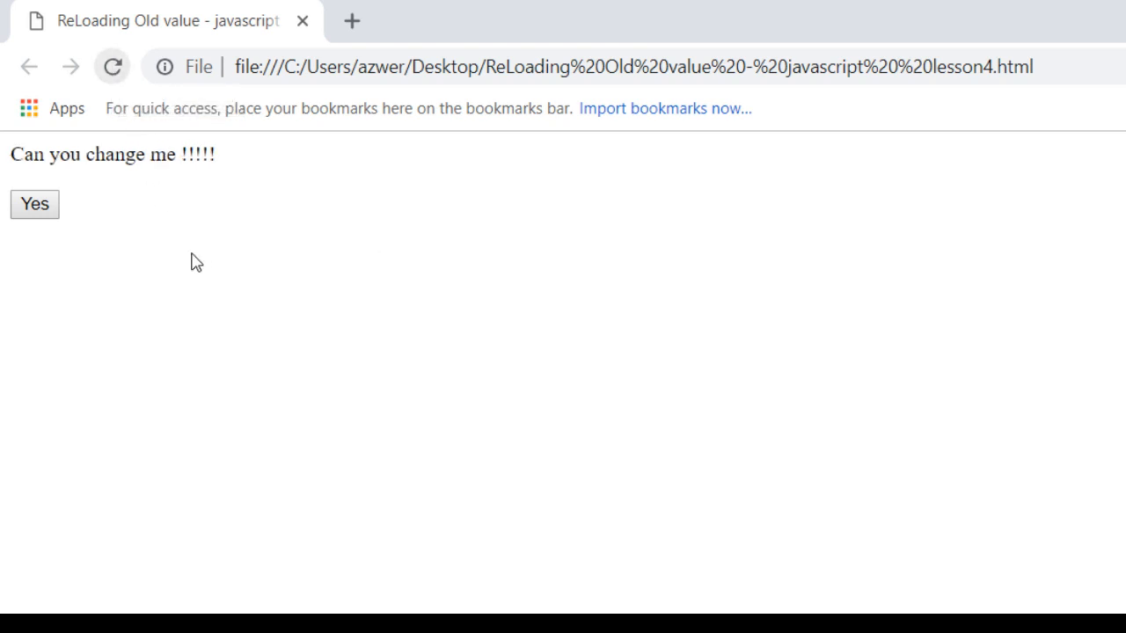
mouse_move(71, 200)
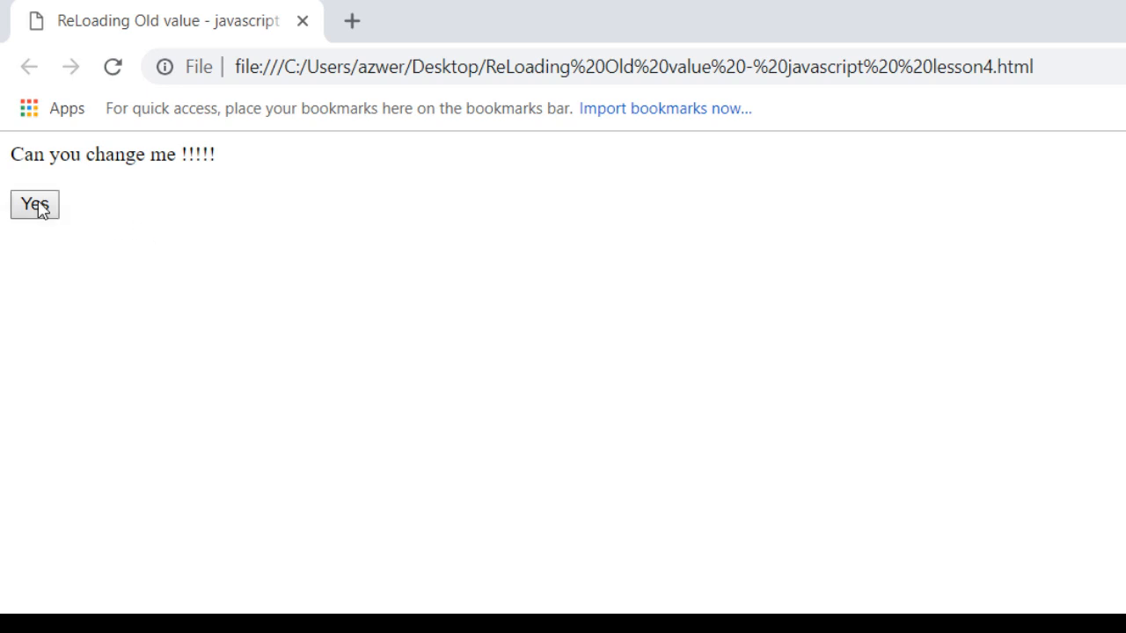
mouse_move(29, 180)
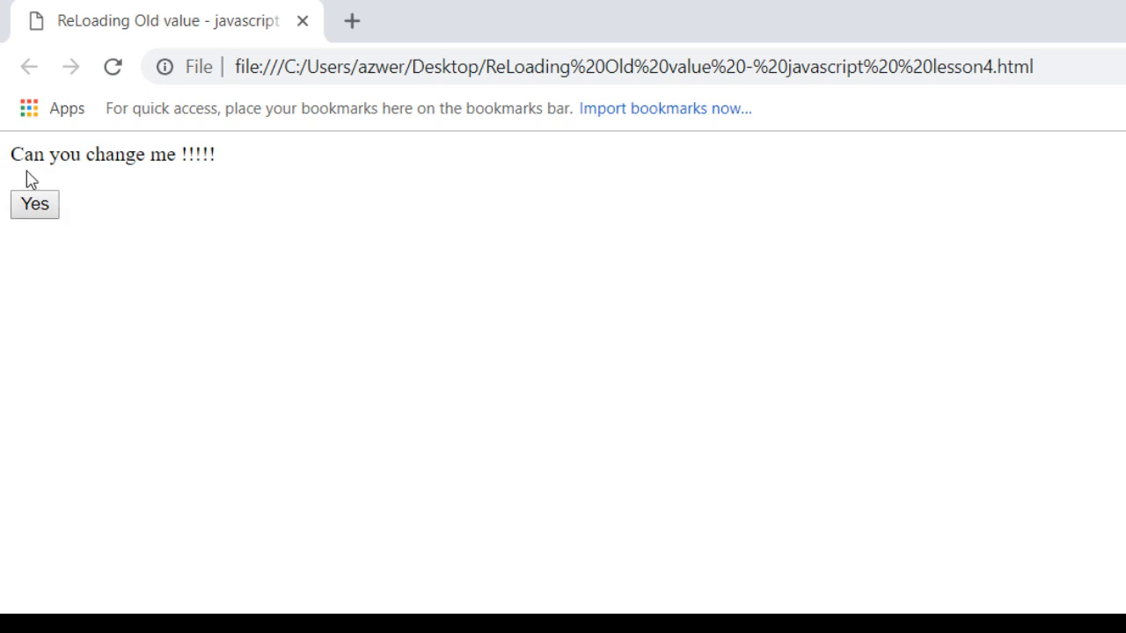
left_click(34, 204)
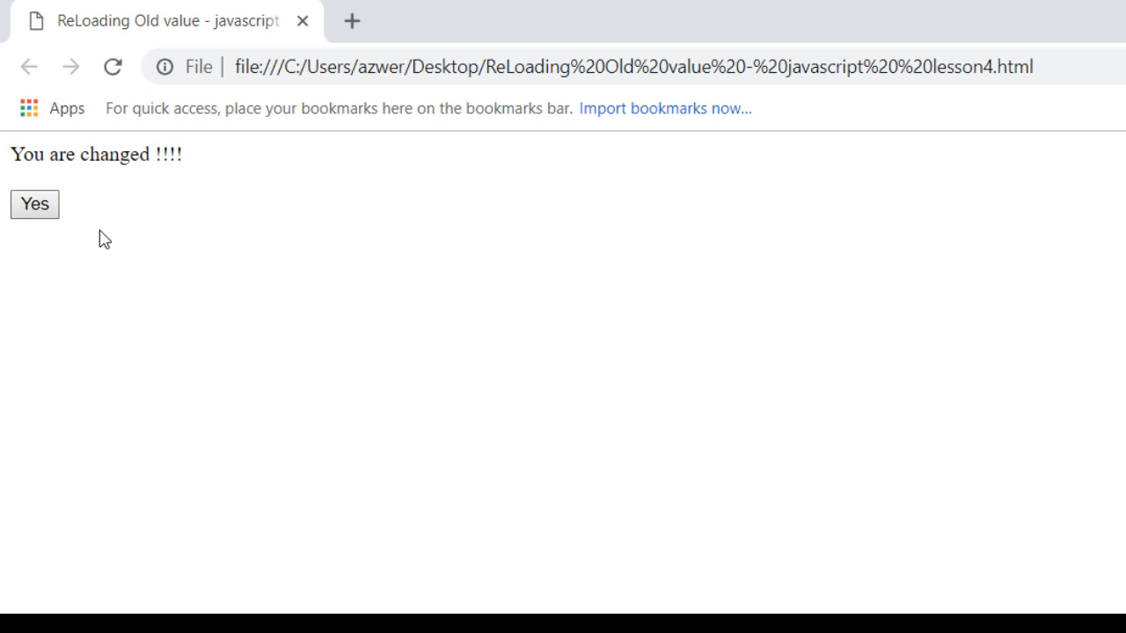
mouse_move(303, 24)
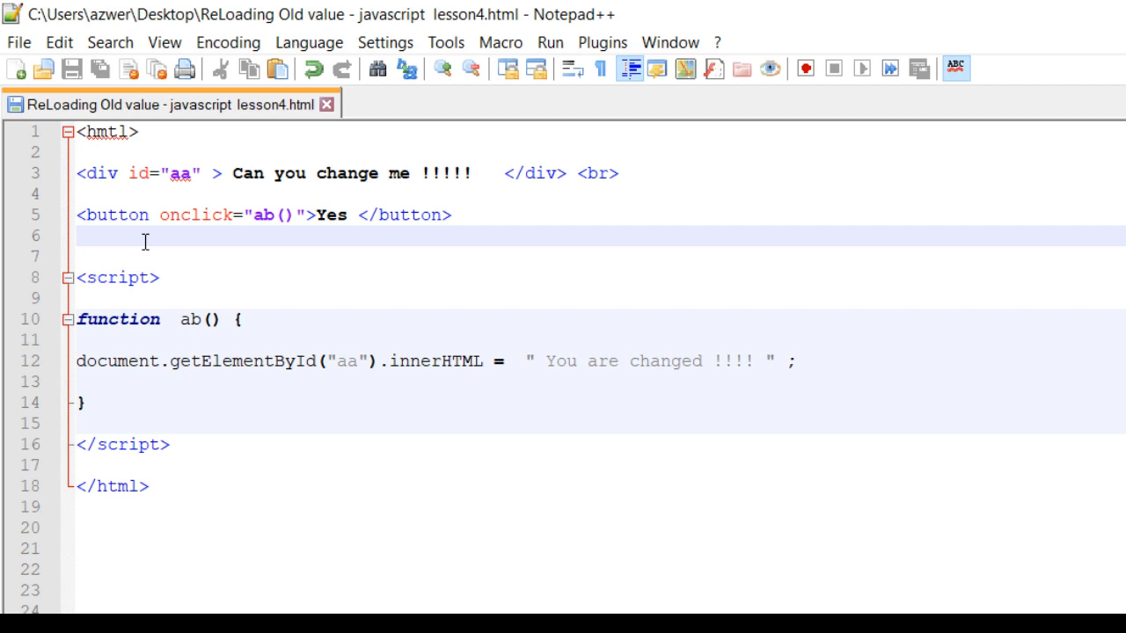
Add <button onclick="location.relaod()"> Reload </button> on line 6 and save the file
type("<button on")
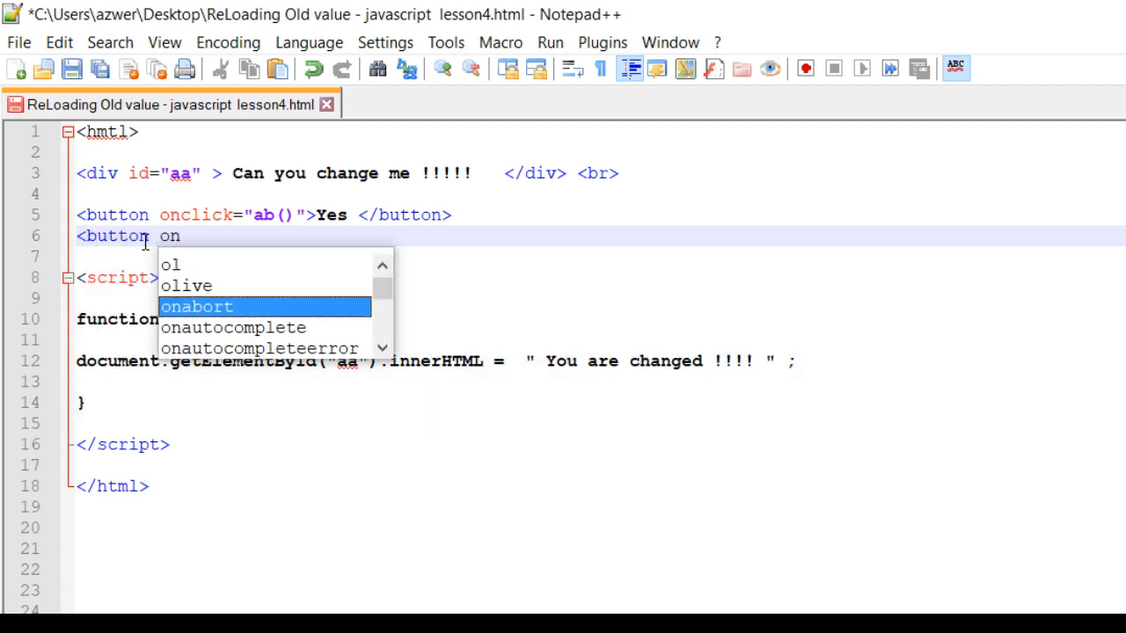
type("click")
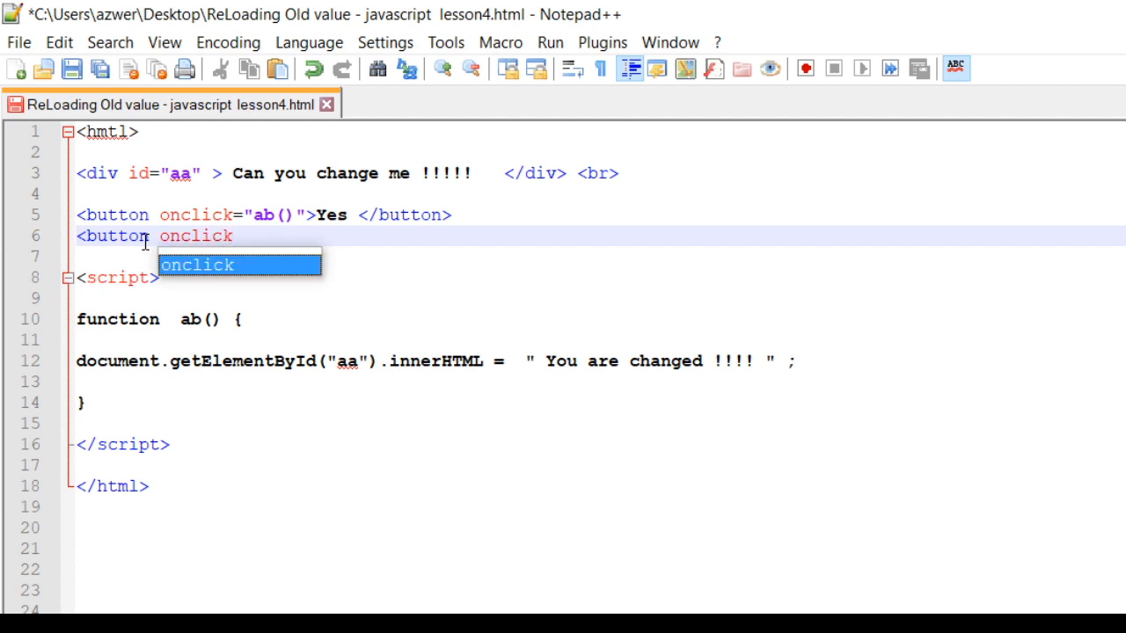
type("='")
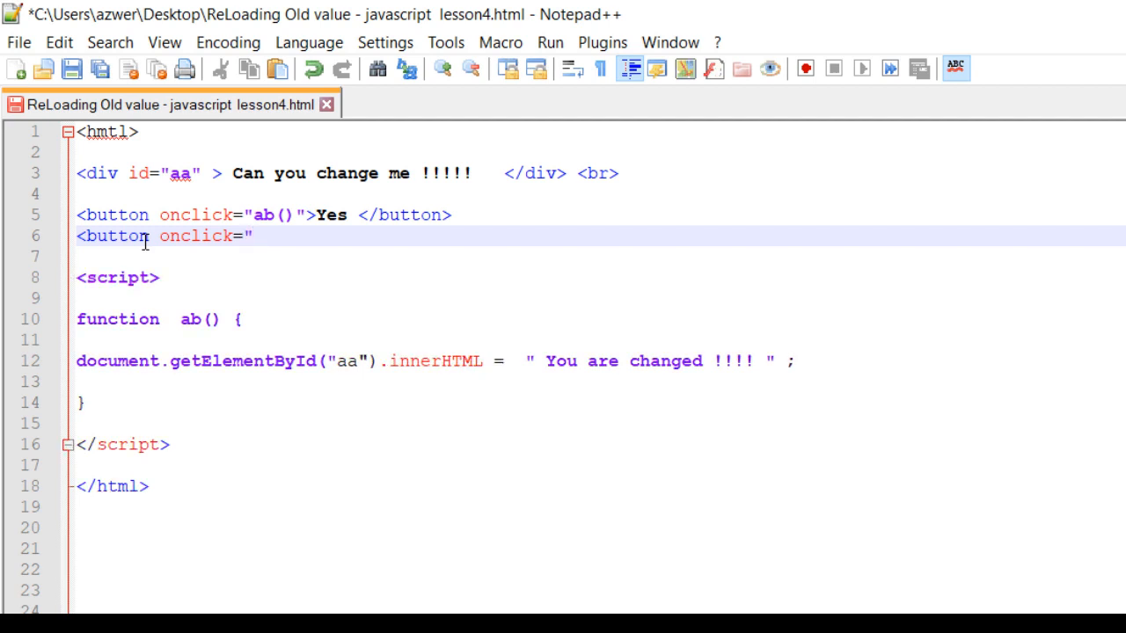
type("location")
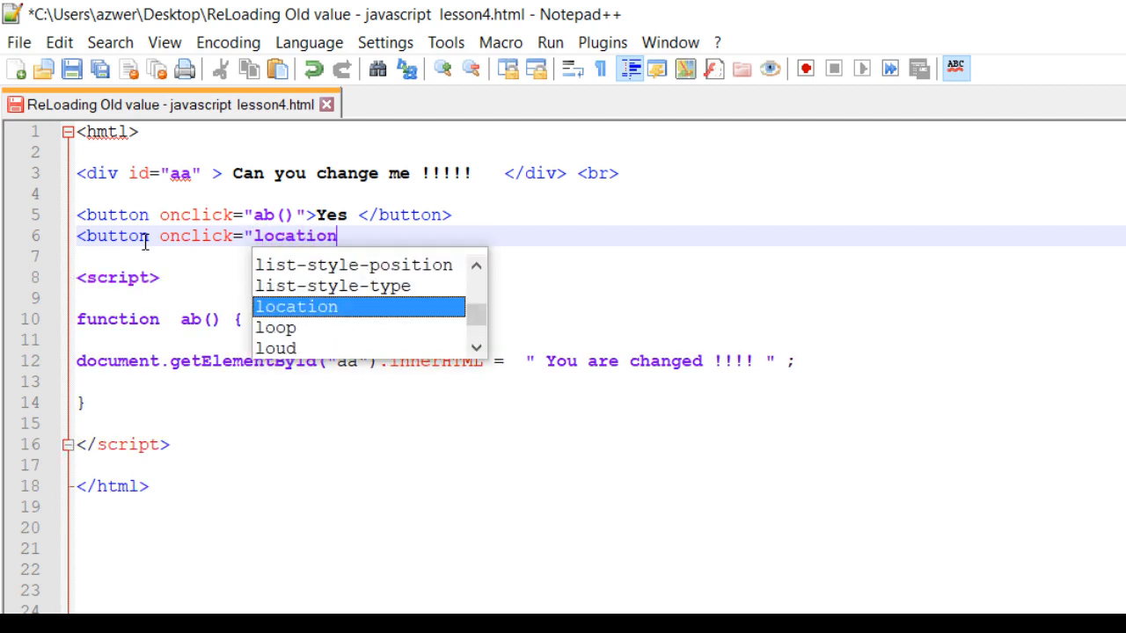
type(".relaod")
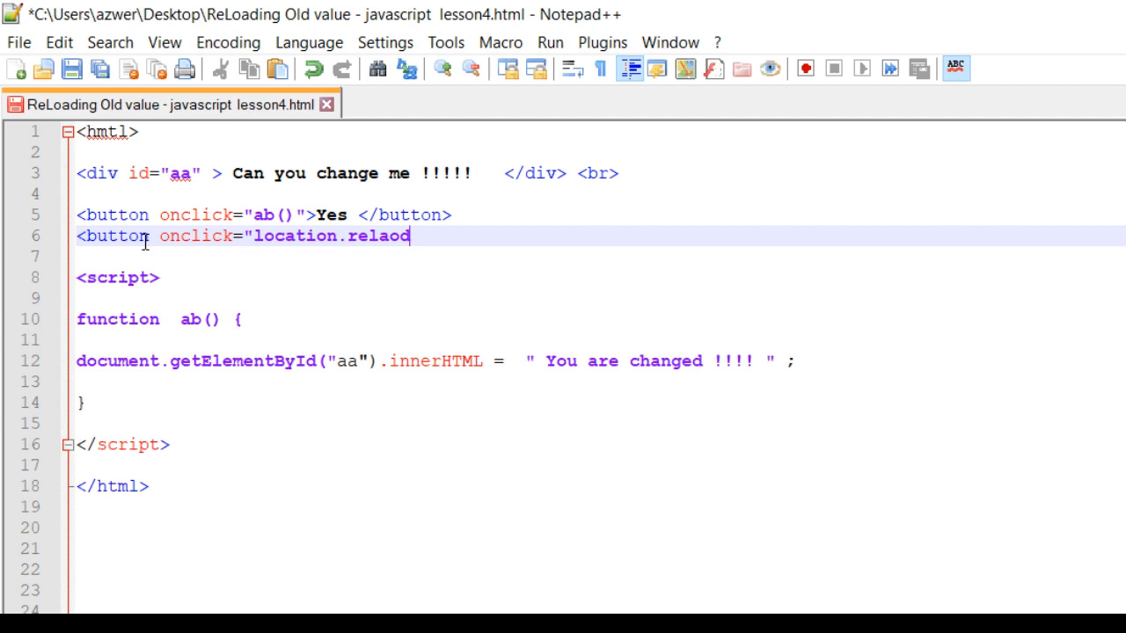
type("()\">")
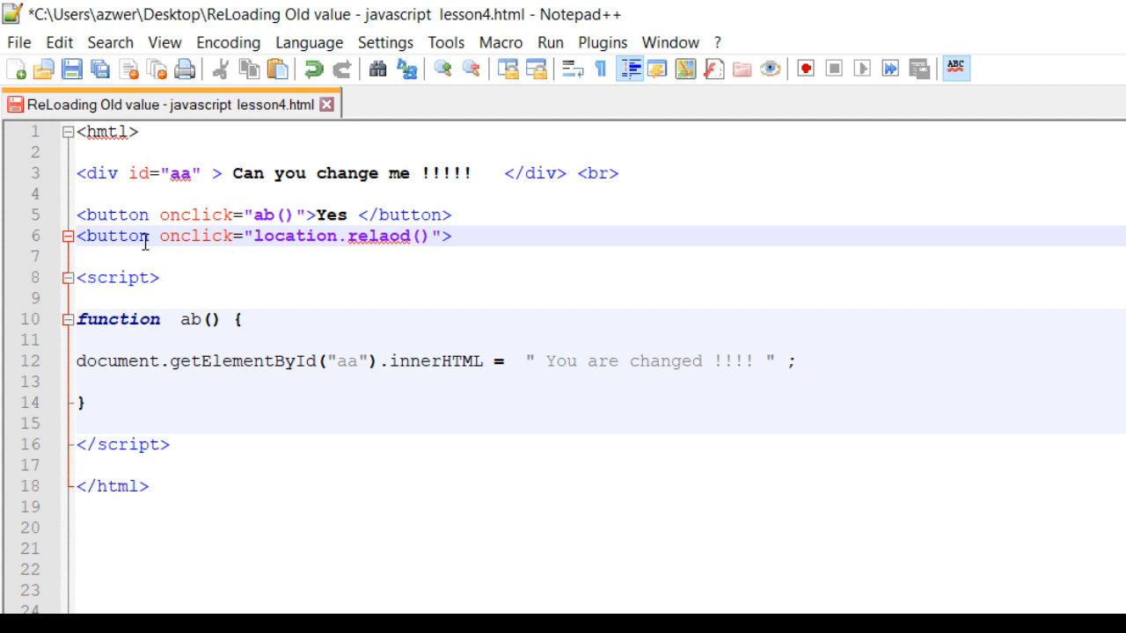
type("Rel")
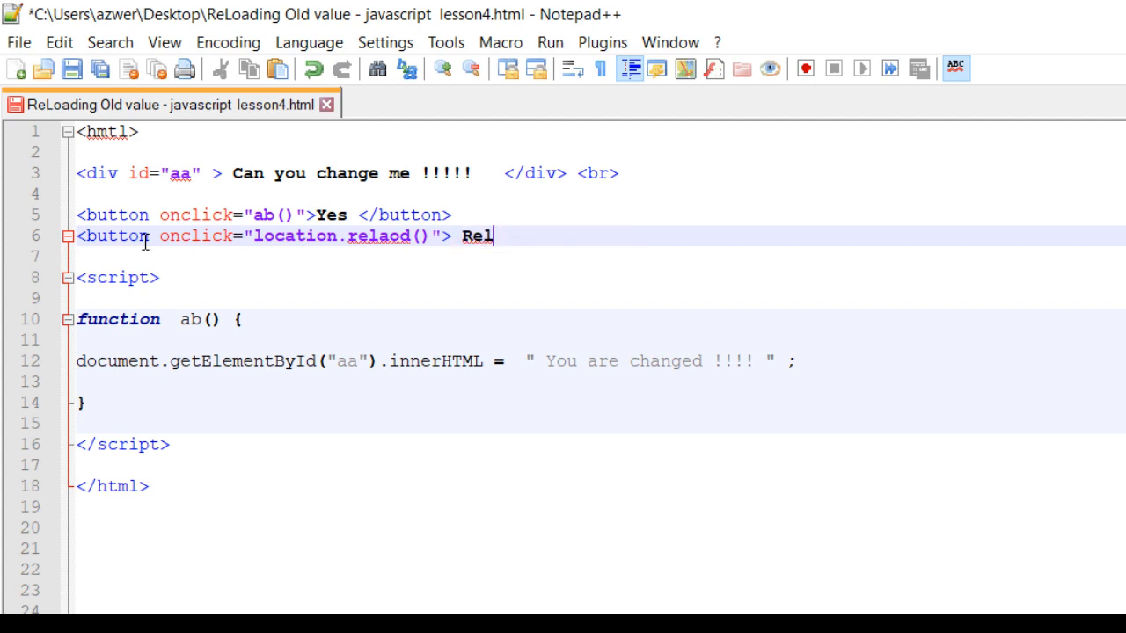
type("oad")
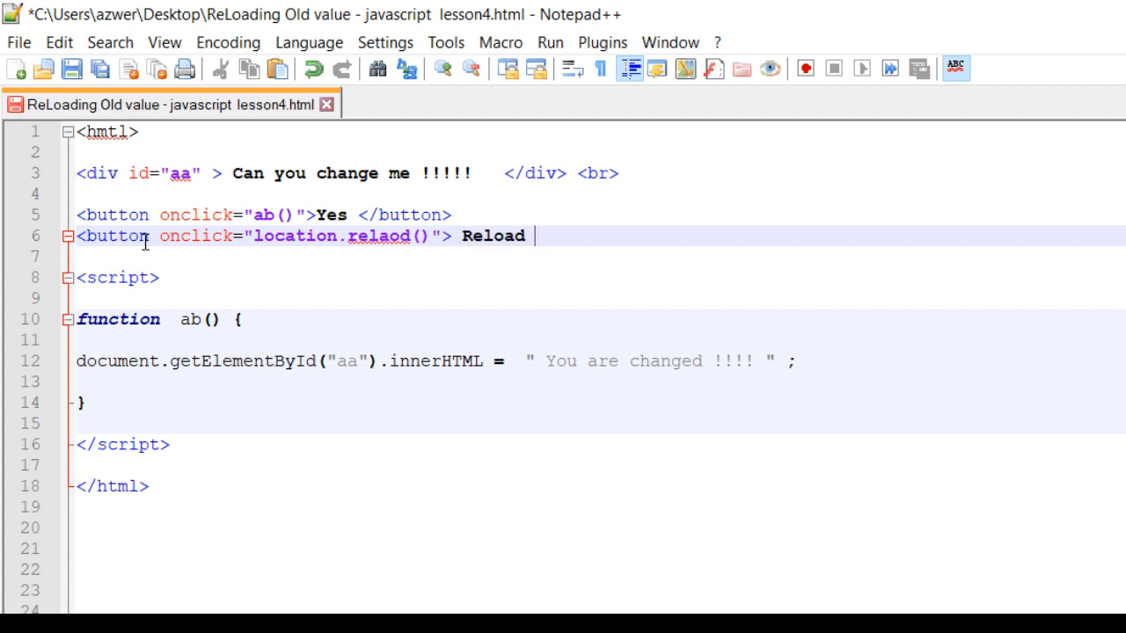
type("</button>")
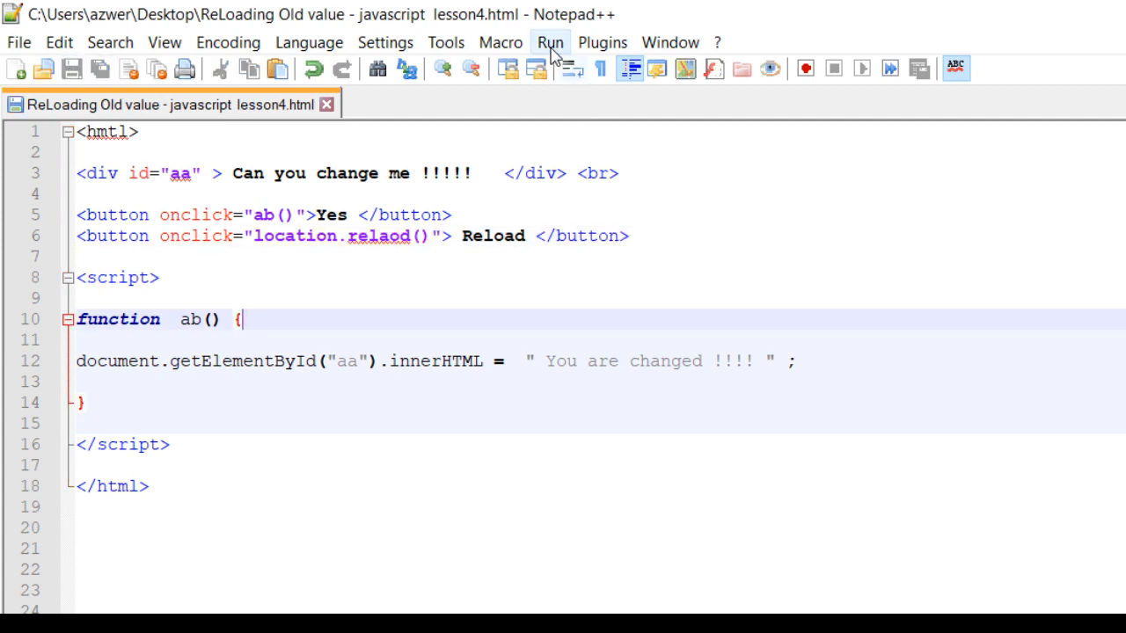
left_click(549, 42)
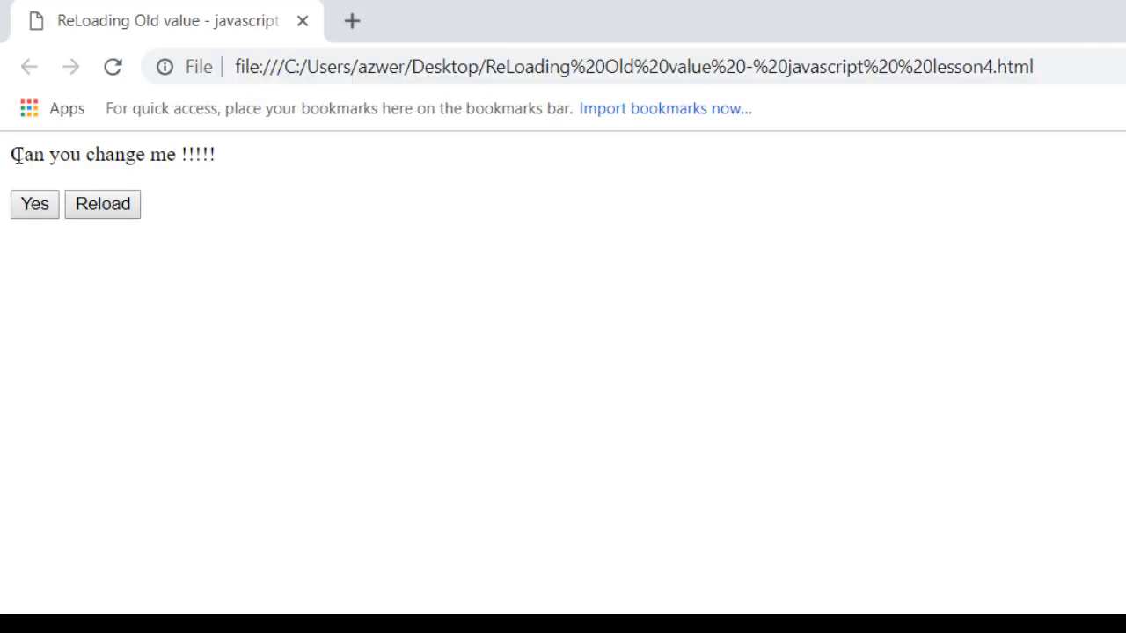
Press Yes on the updated page to show "You are changed !!!!" beside Reload
left_click(35, 204)
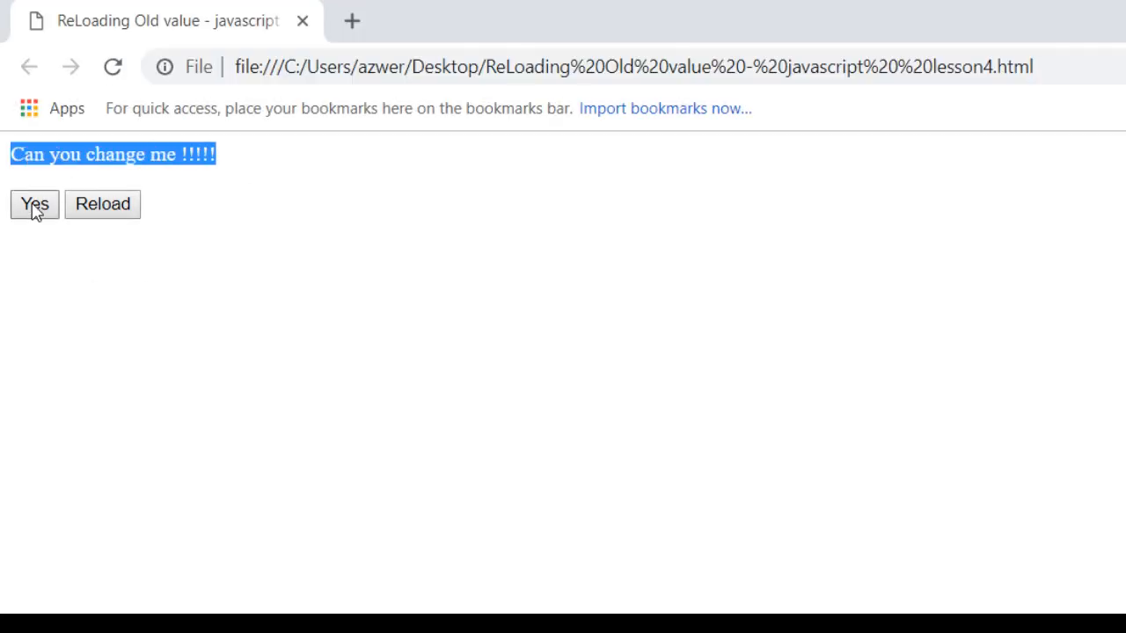
left_click(34, 204)
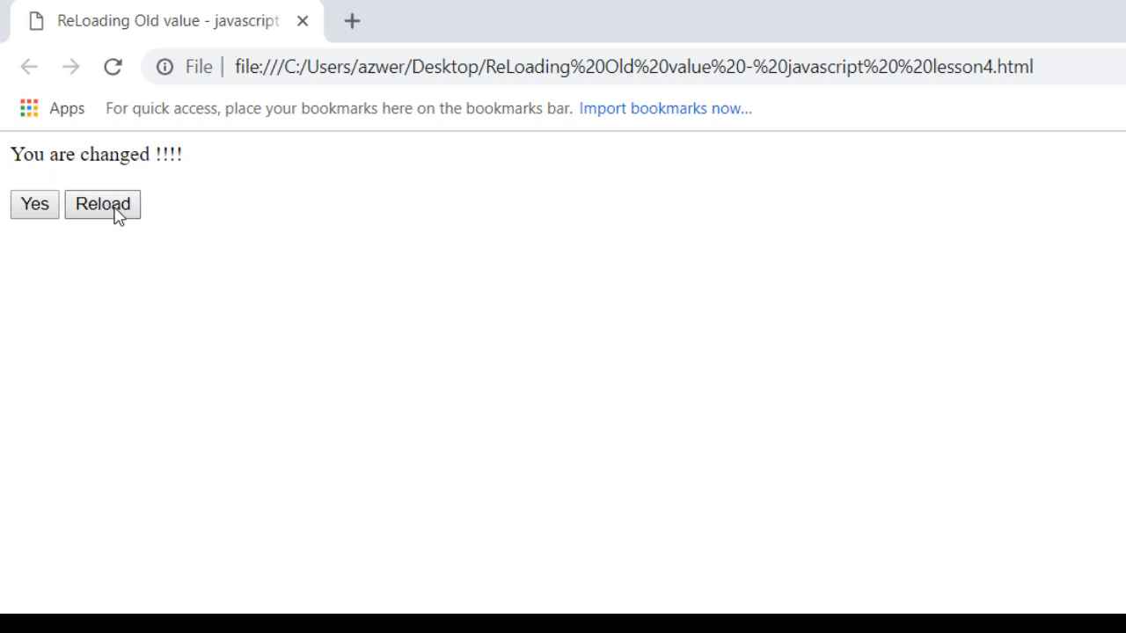
mouse_move(125, 191)
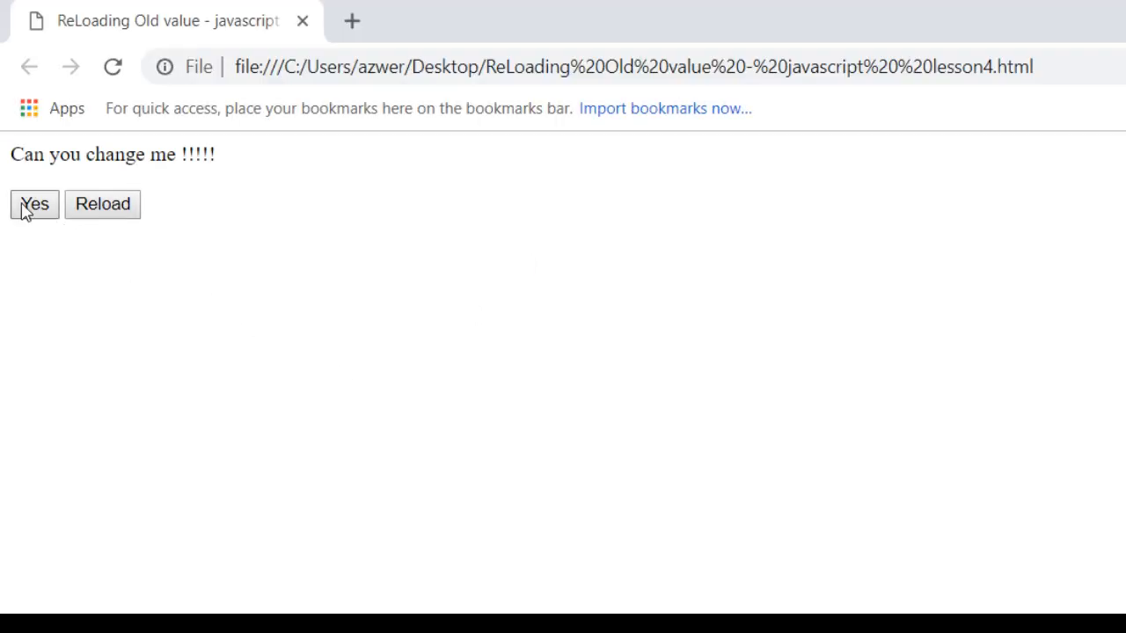
mouse_move(68, 189)
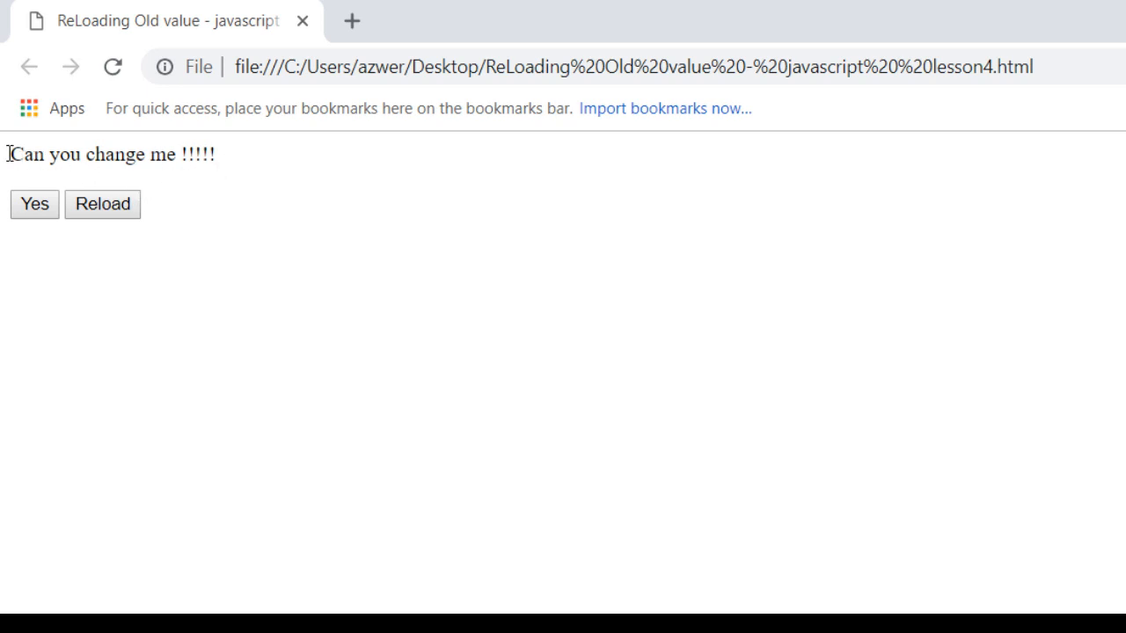
mouse_move(197, 218)
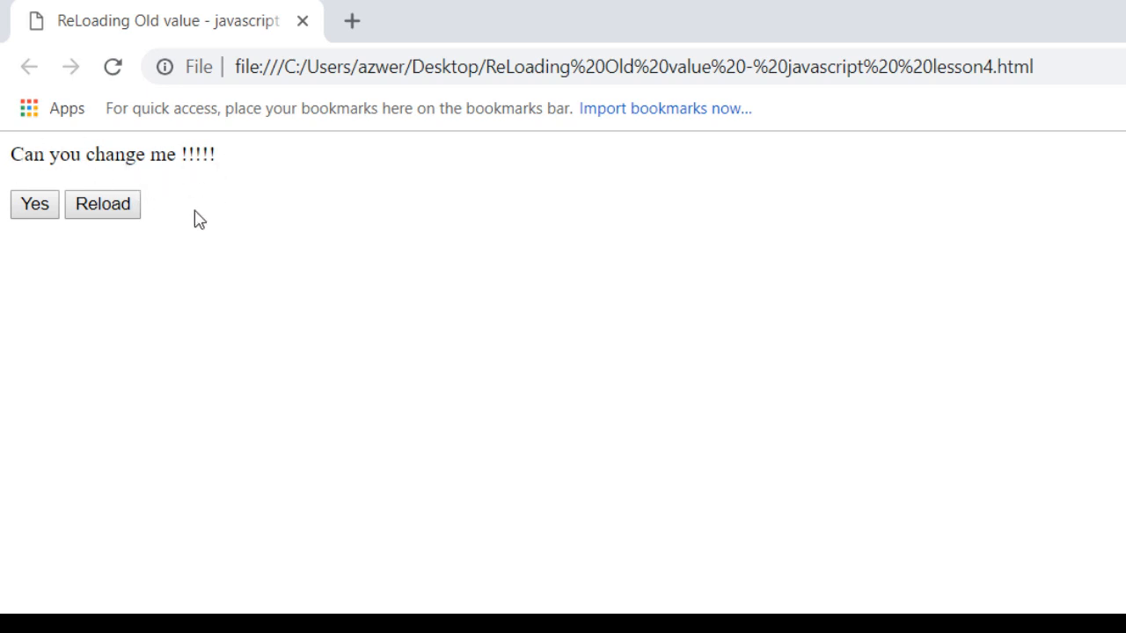